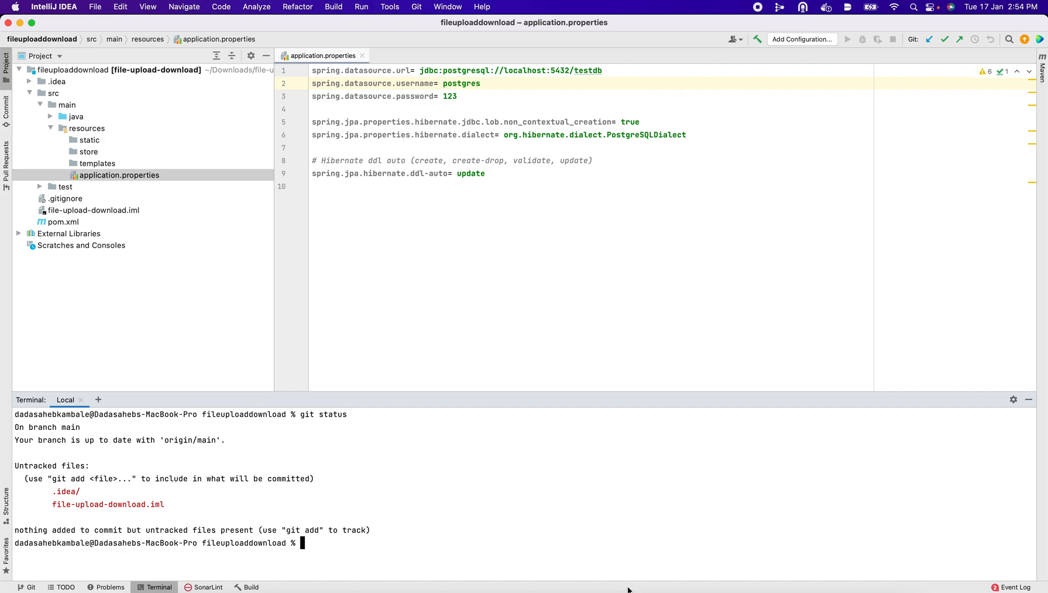
pyautogui.moveTo(631, 509)
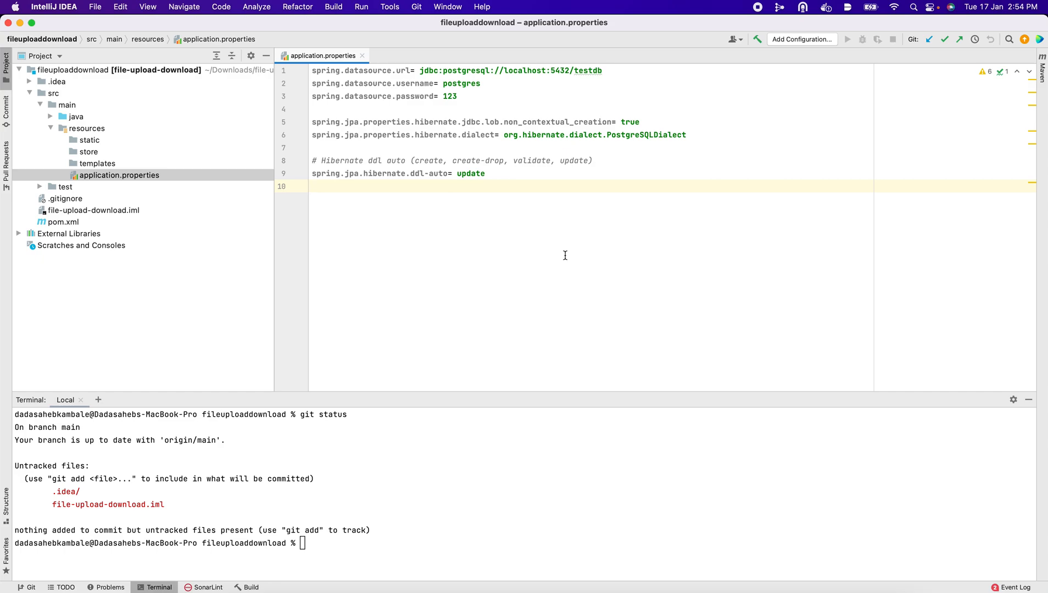
pyautogui.moveTo(403, 193)
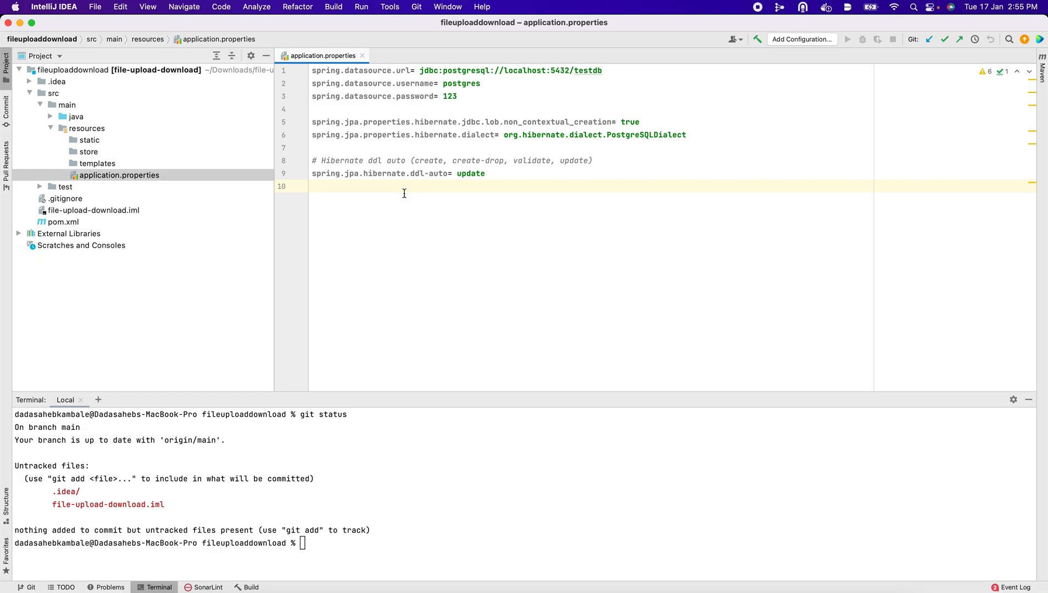
pyautogui.moveTo(526, 214)
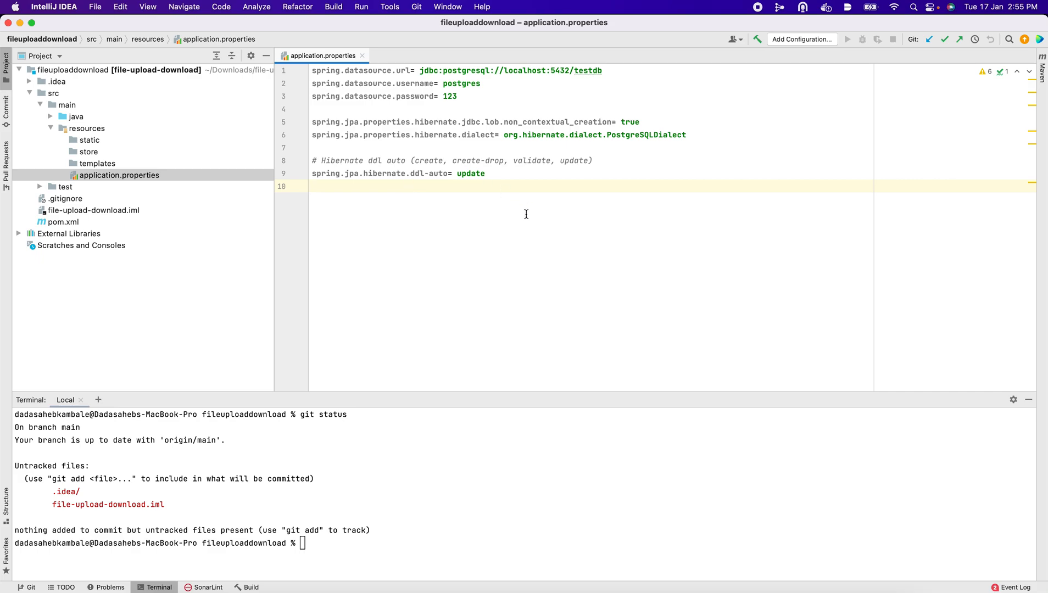
pyautogui.moveTo(520, 215)
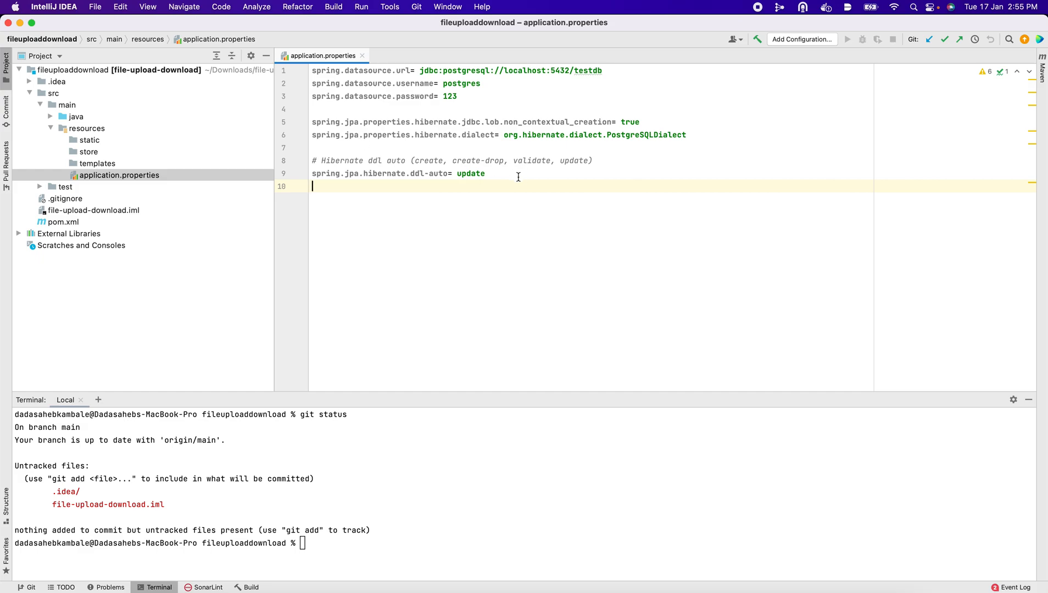
pyautogui.moveTo(446, 183)
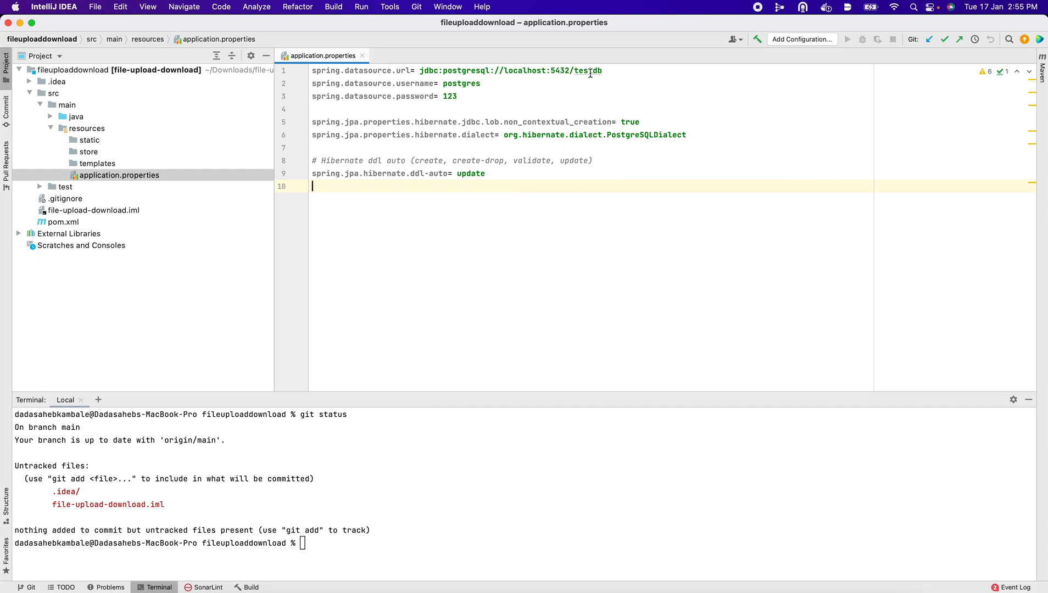
# Replace 'testdb' with 'localdb' in the spring.datasource.url line.
pyautogui.doubleClick(587, 70)
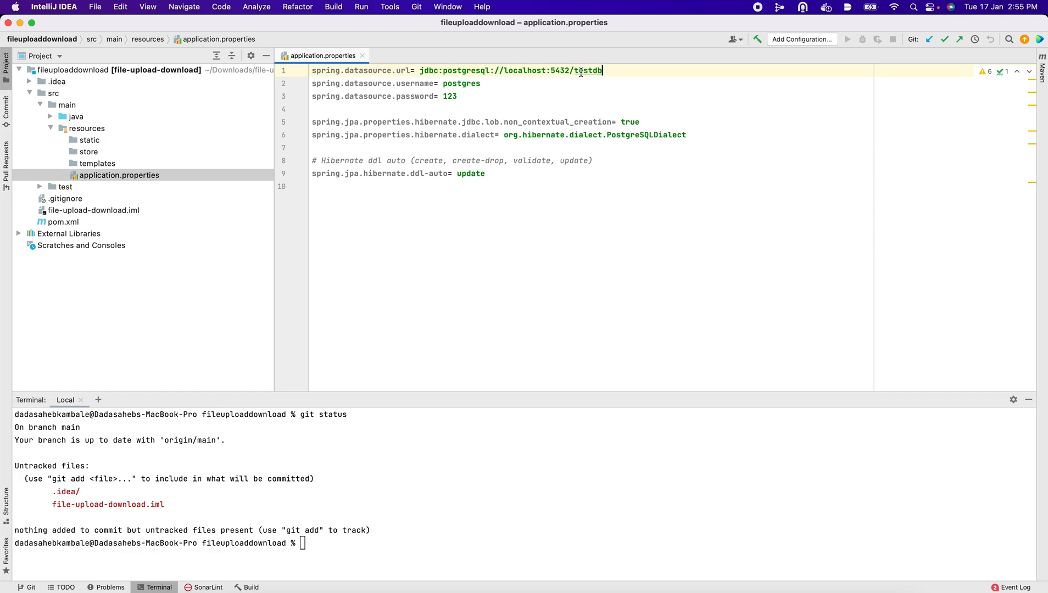
pyautogui.write('local')
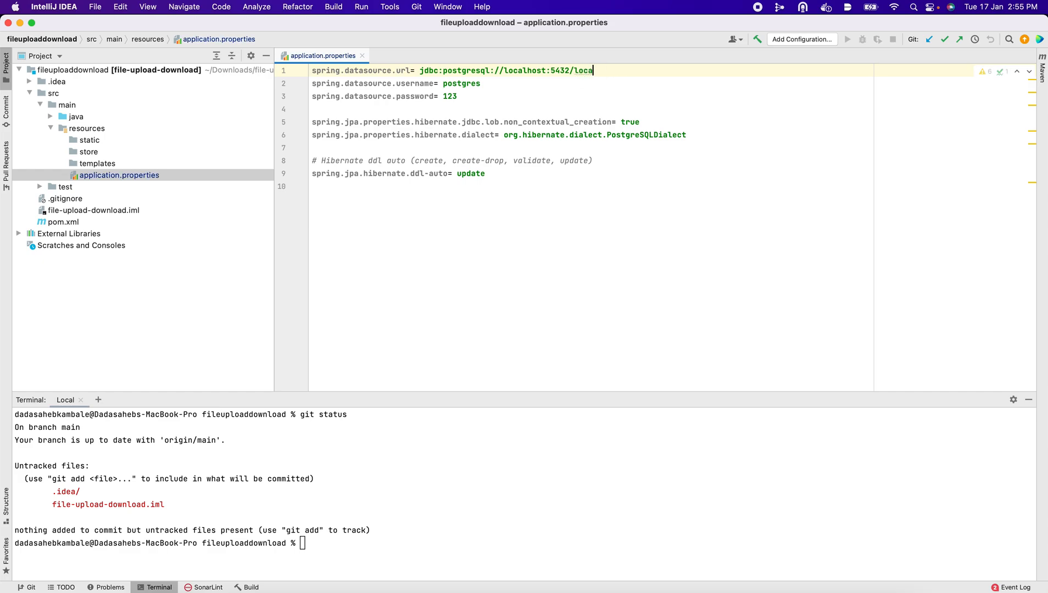
pyautogui.write('db')
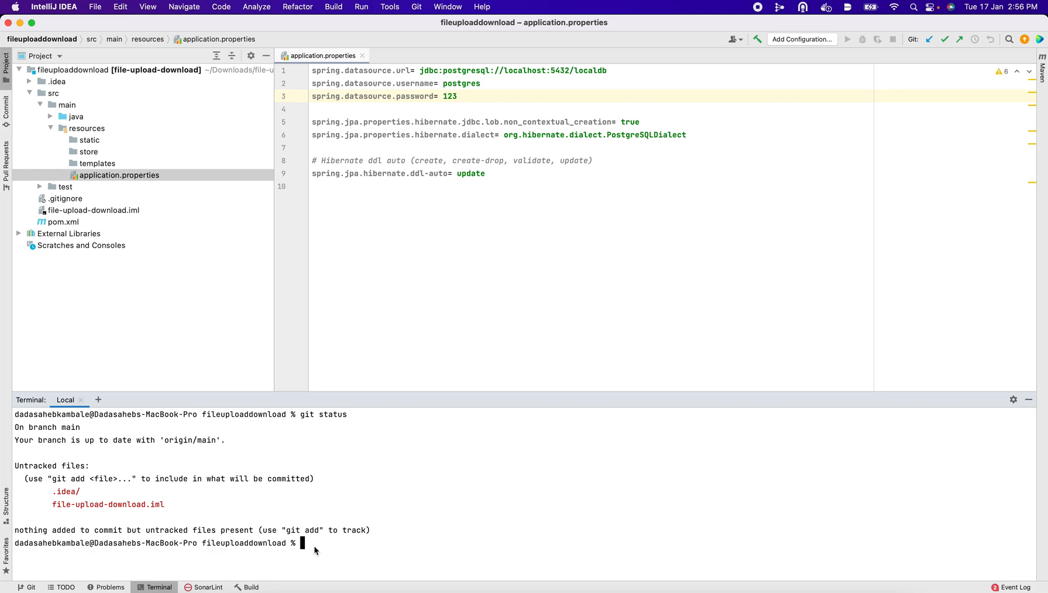
pyautogui.moveTo(310, 551)
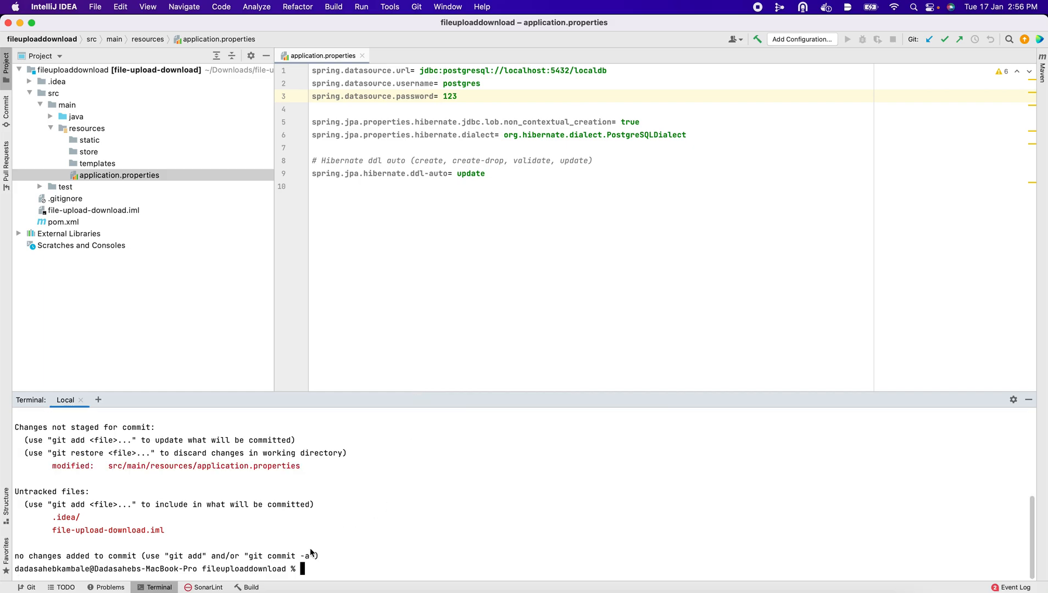
pyautogui.moveTo(299, 465)
pyautogui.write('git diff')
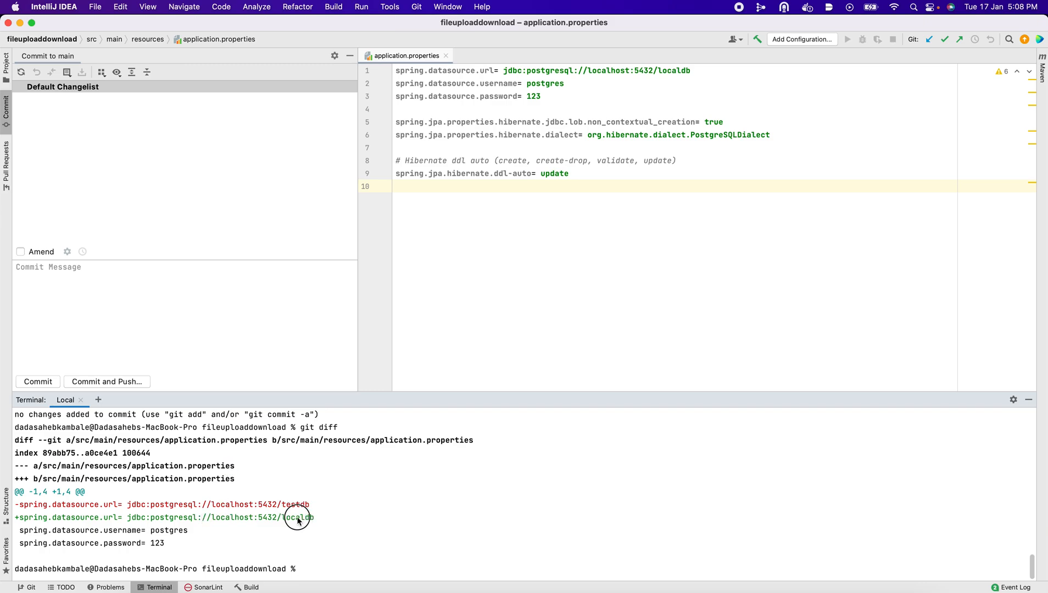
pyautogui.moveTo(330, 484)
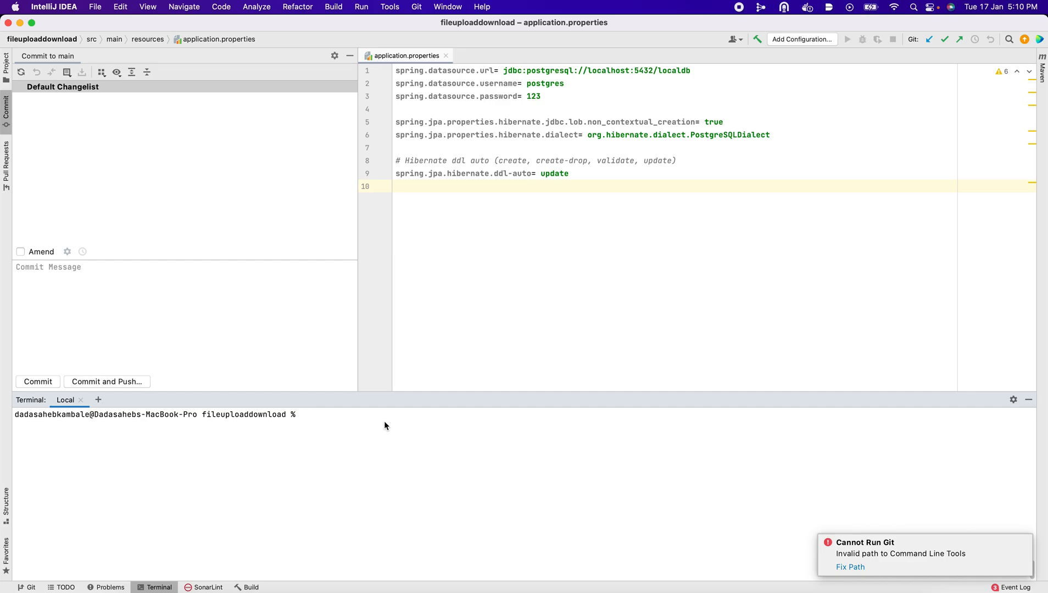
pyautogui.write('git')
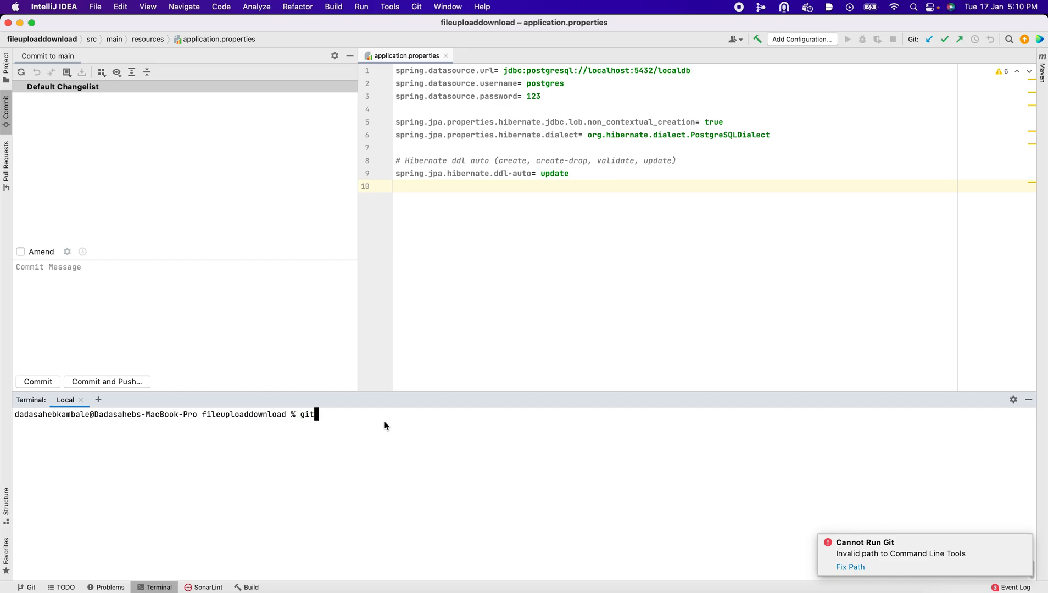
pyautogui.write('diff')
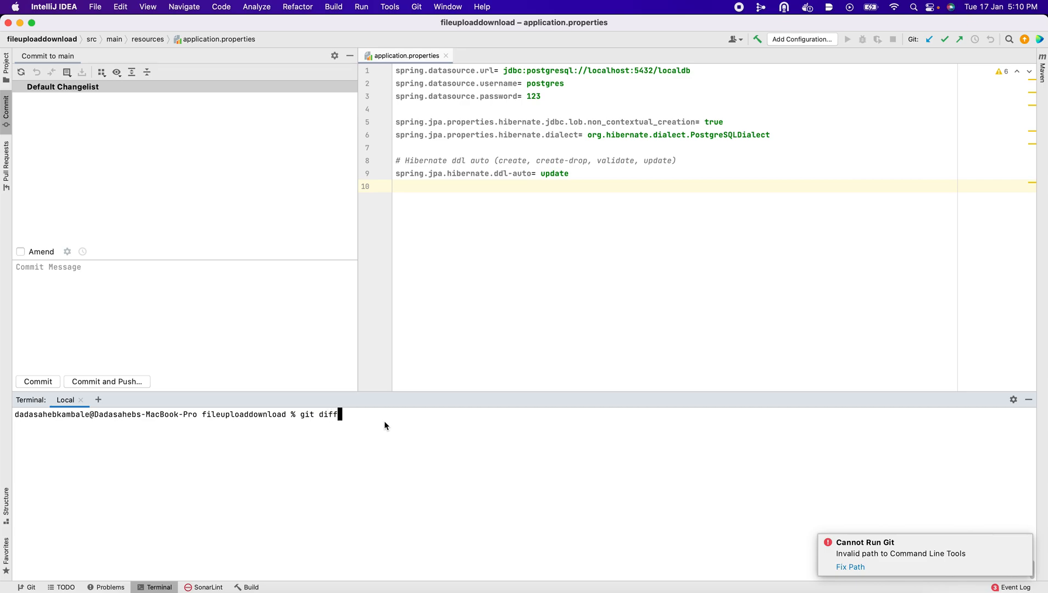
pyautogui.write('>')
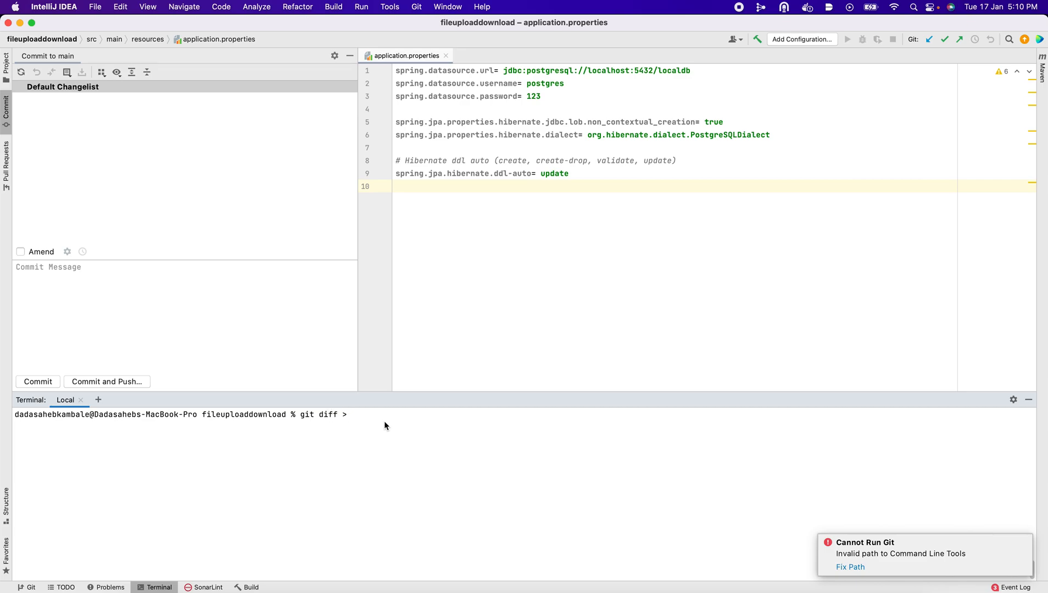
pyautogui.write('mylocal')
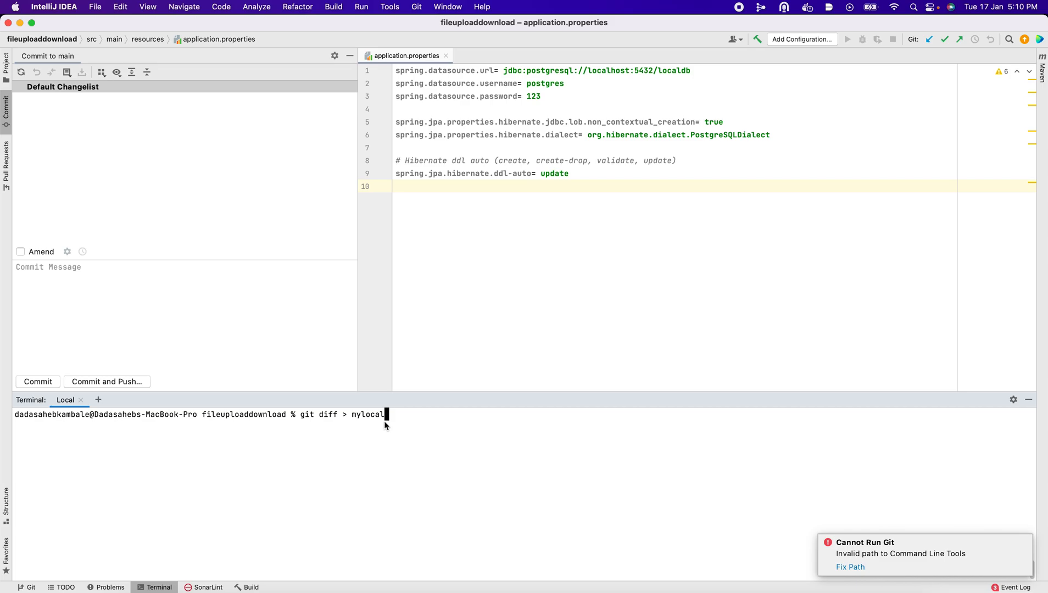
pyautogui.write('setp')
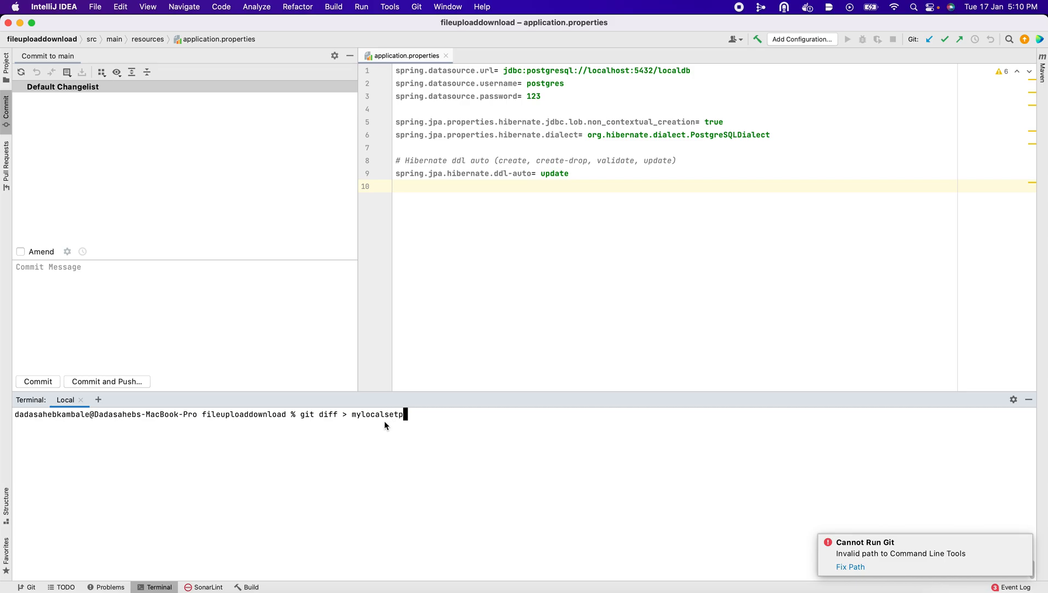
pyautogui.write('.patch')
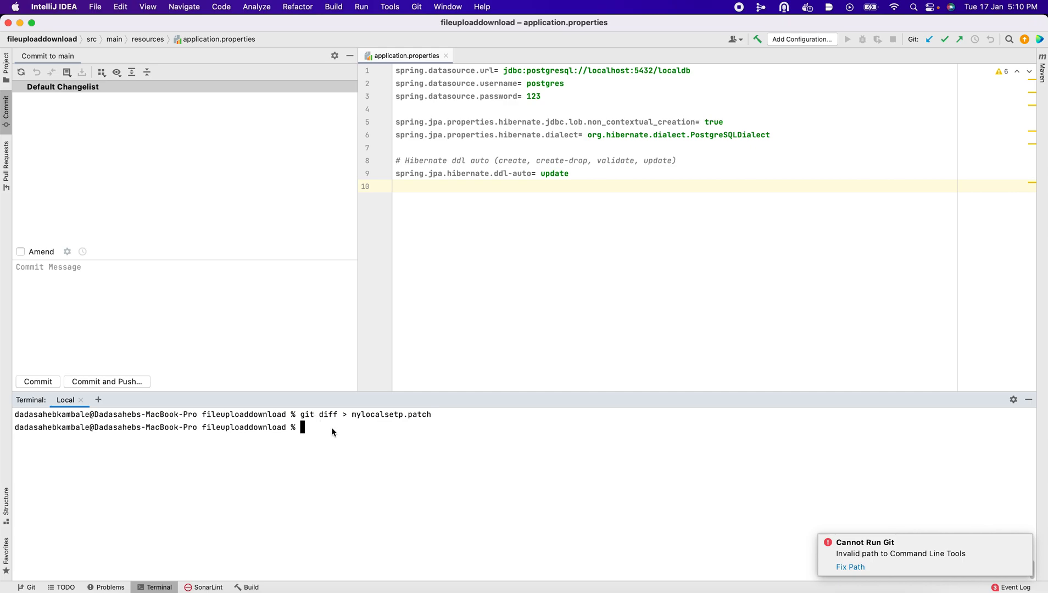
pyautogui.doubleClick(381, 413)
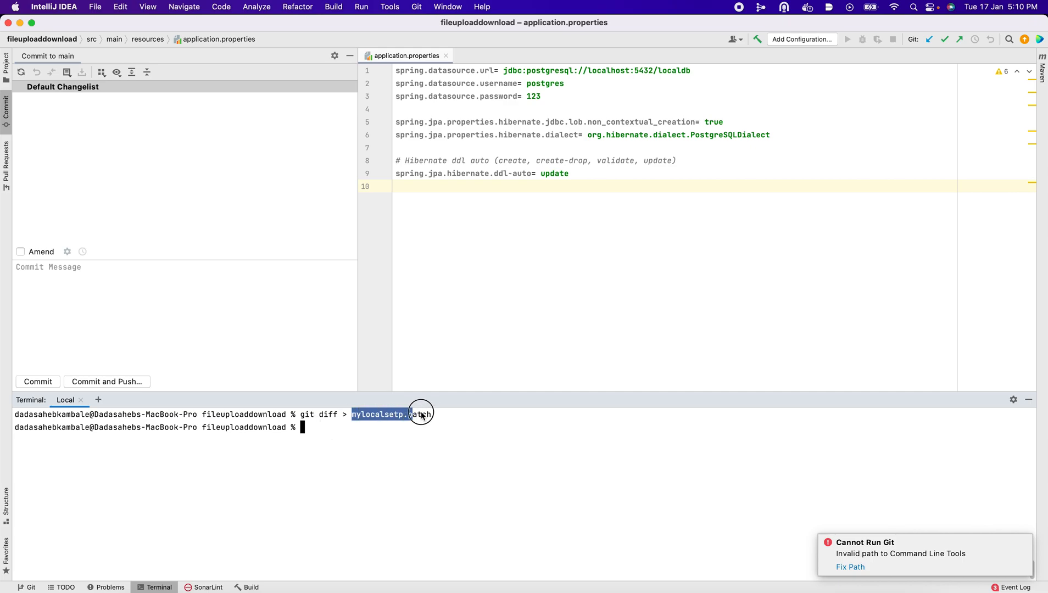
pyautogui.write('g')
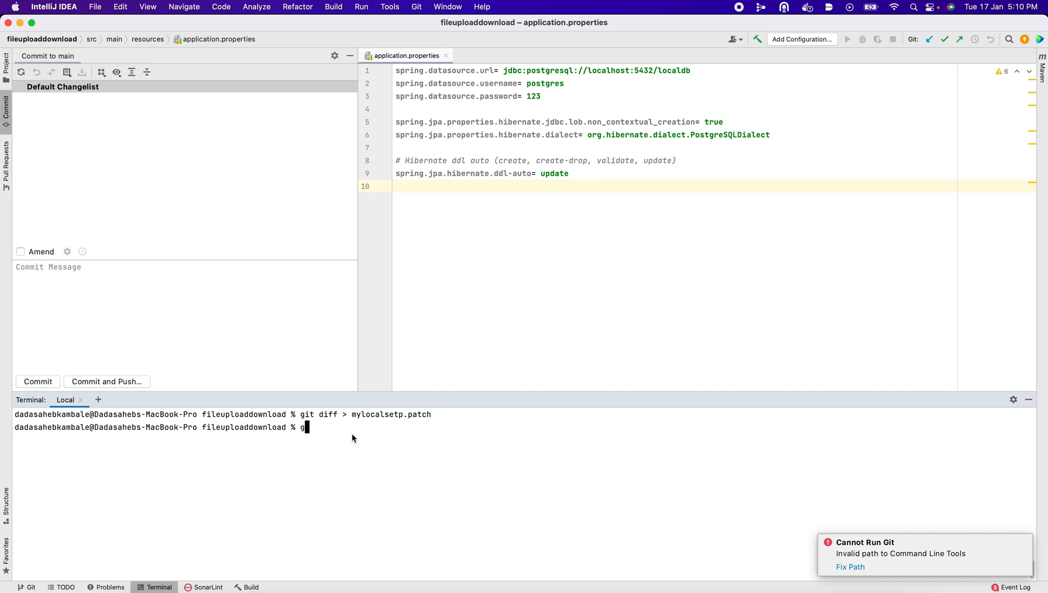
pyautogui.write('it status')
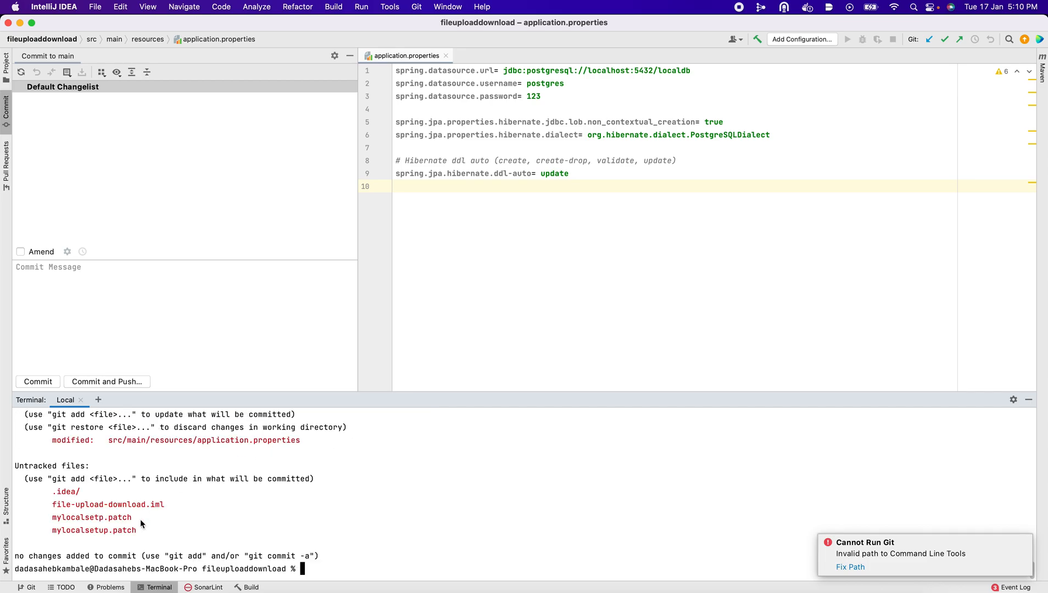
pyautogui.doubleClick(94, 529)
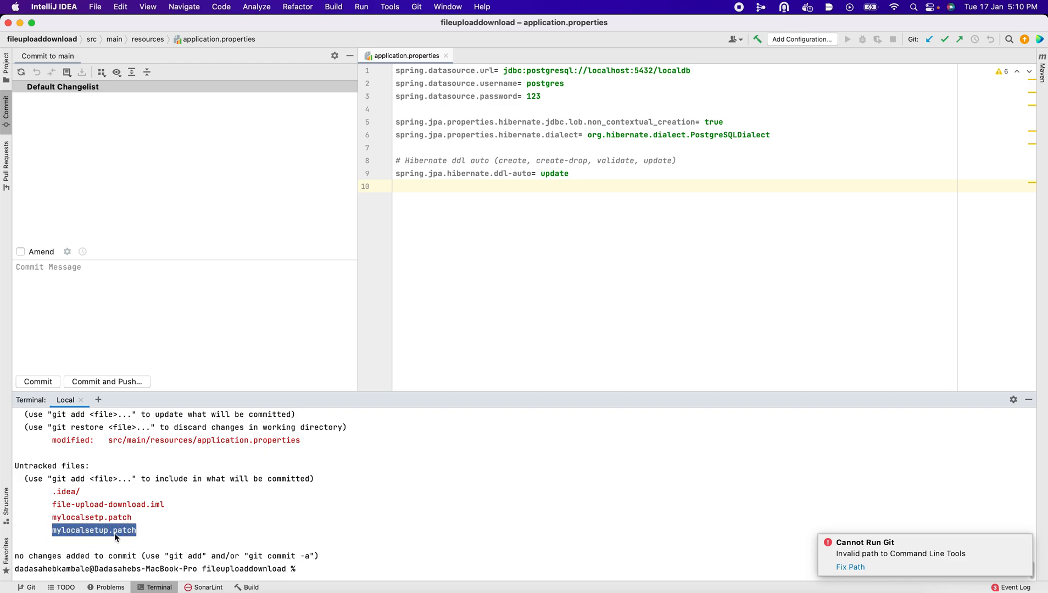
pyautogui.click(93, 530)
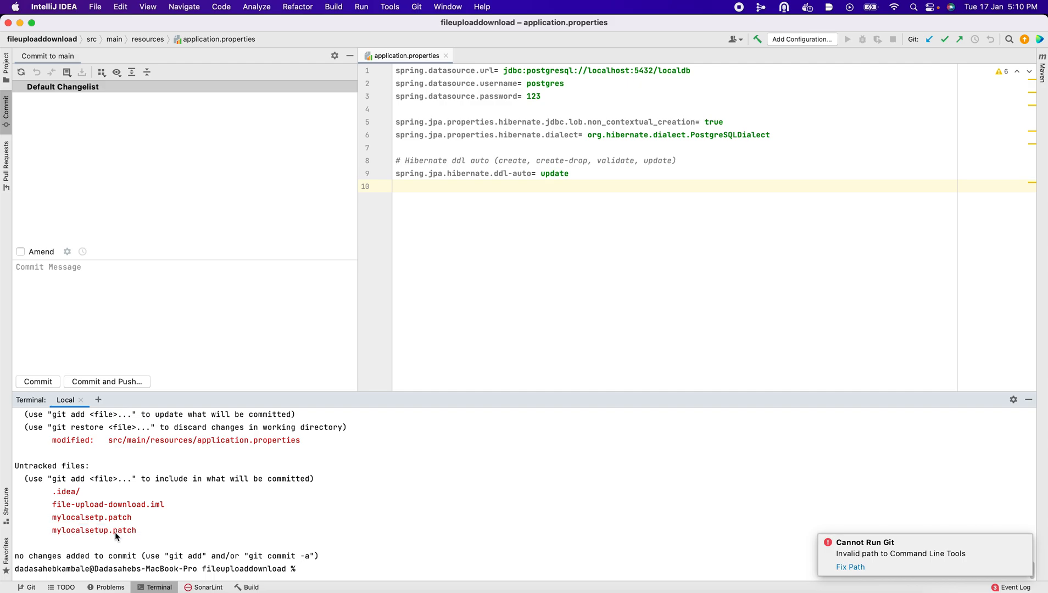
pyautogui.moveTo(65, 538)
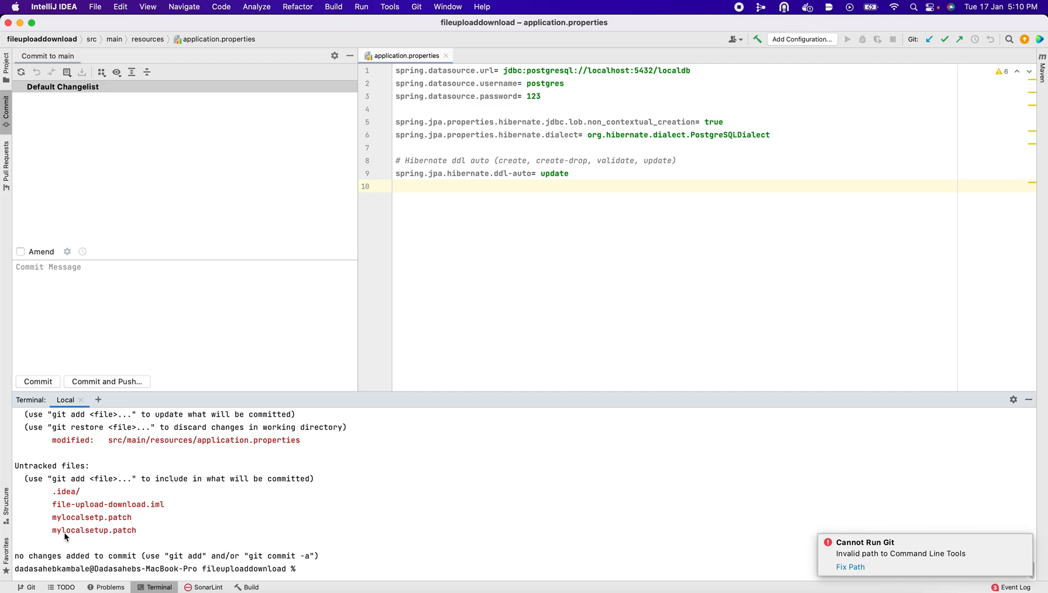
pyautogui.write('clea')
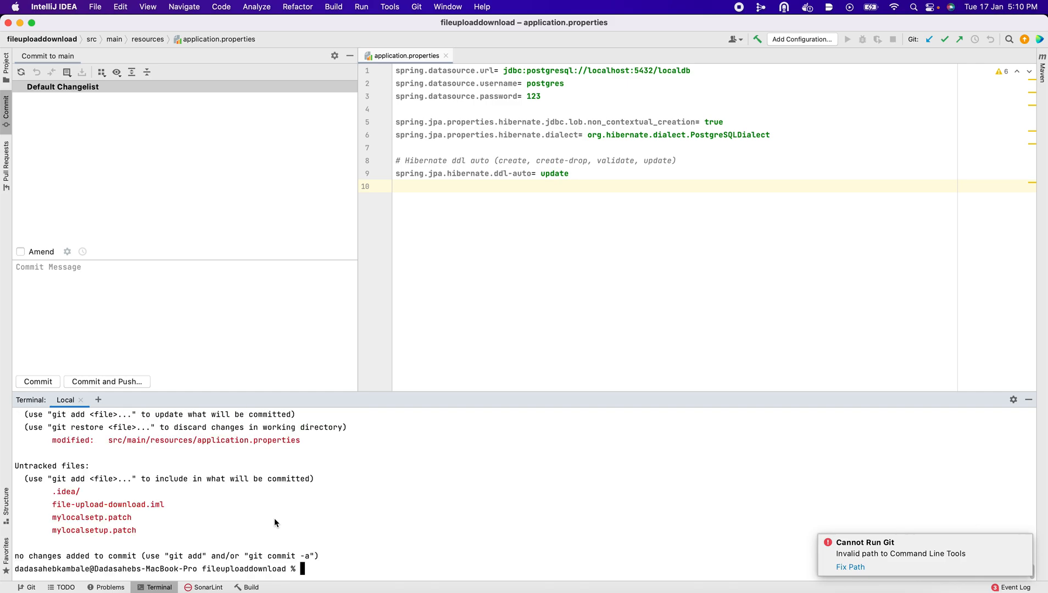
# Run git stash in the Terminal, then git status to confirm only untracked files remain.
pyautogui.doubleClick(244, 440)
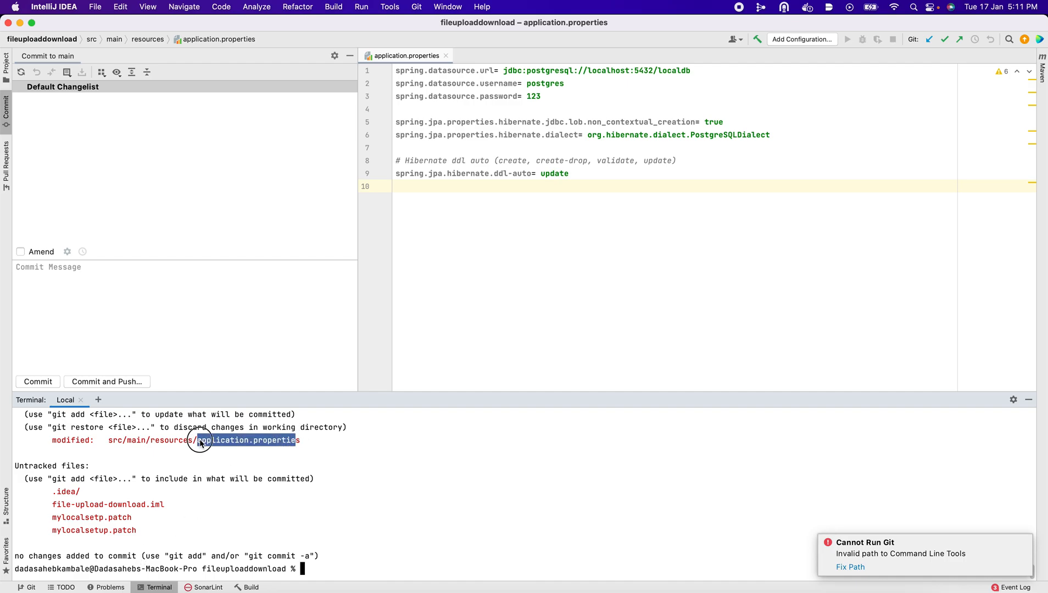
pyautogui.write('g')
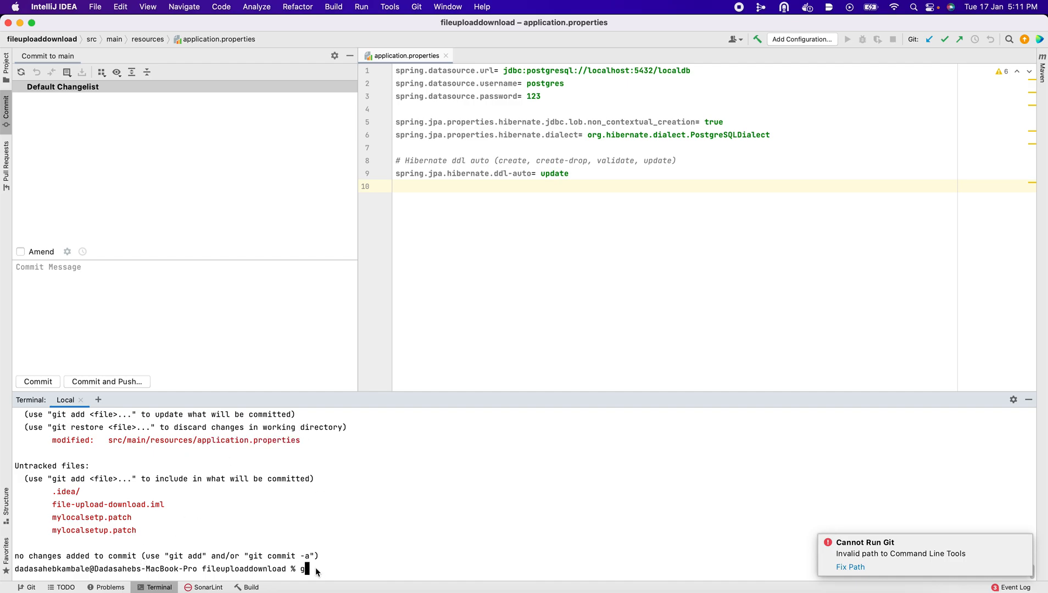
pyautogui.write('it stas')
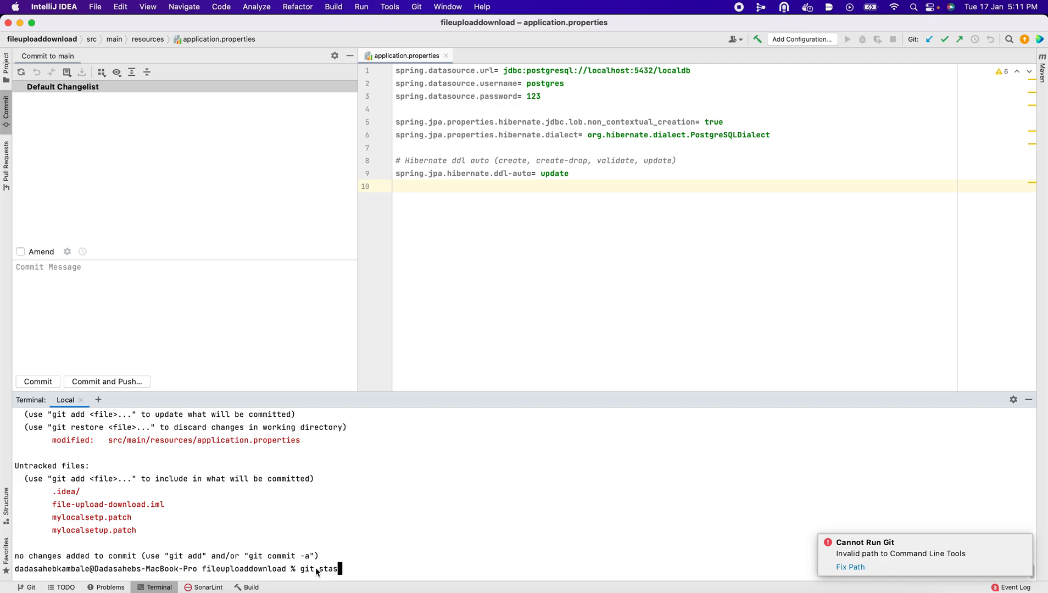
pyautogui.press('enter')
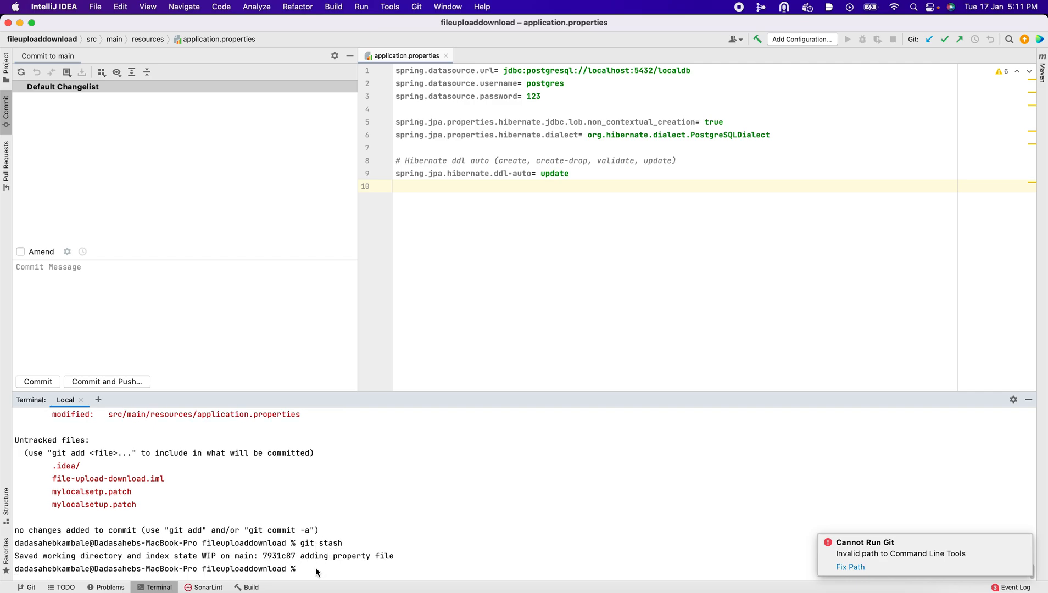
pyautogui.write('git status')
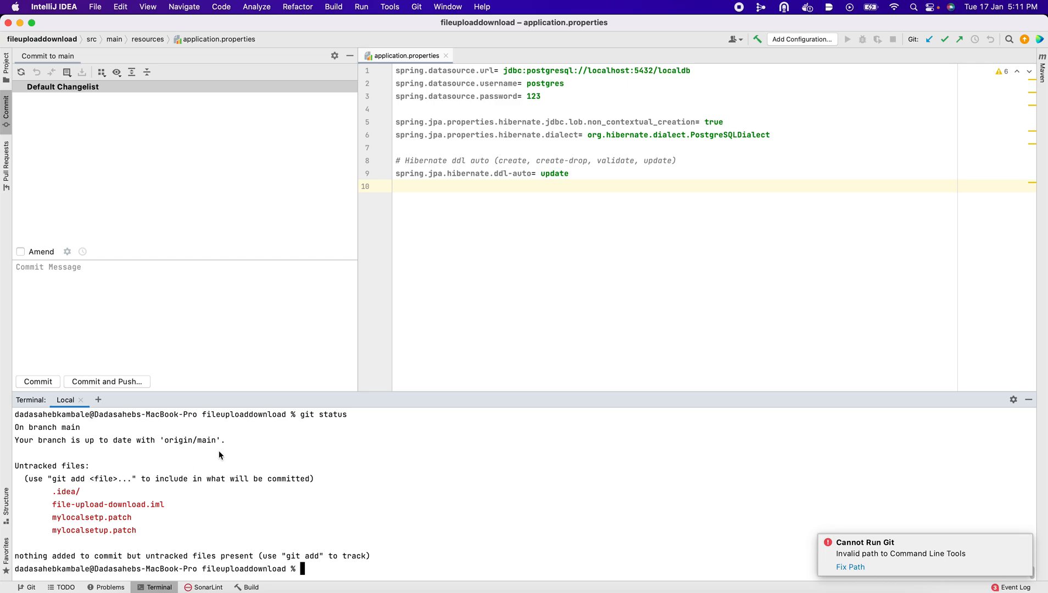
pyautogui.moveTo(314, 492)
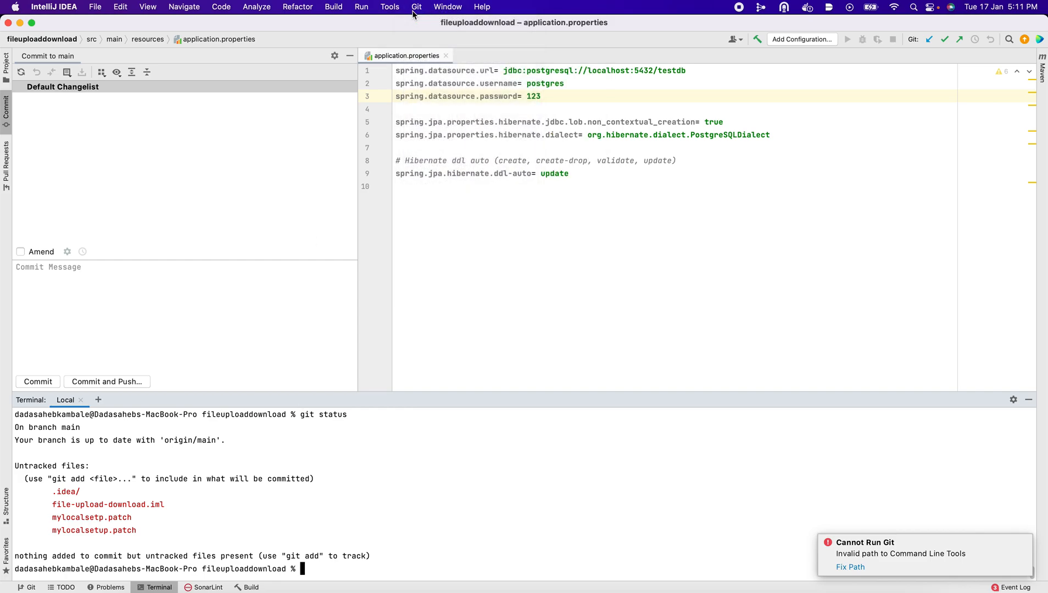
# Apply mylocalsetp.patch via Git > Patch > Apply Patch with application.properties selected.
pyautogui.click(416, 6)
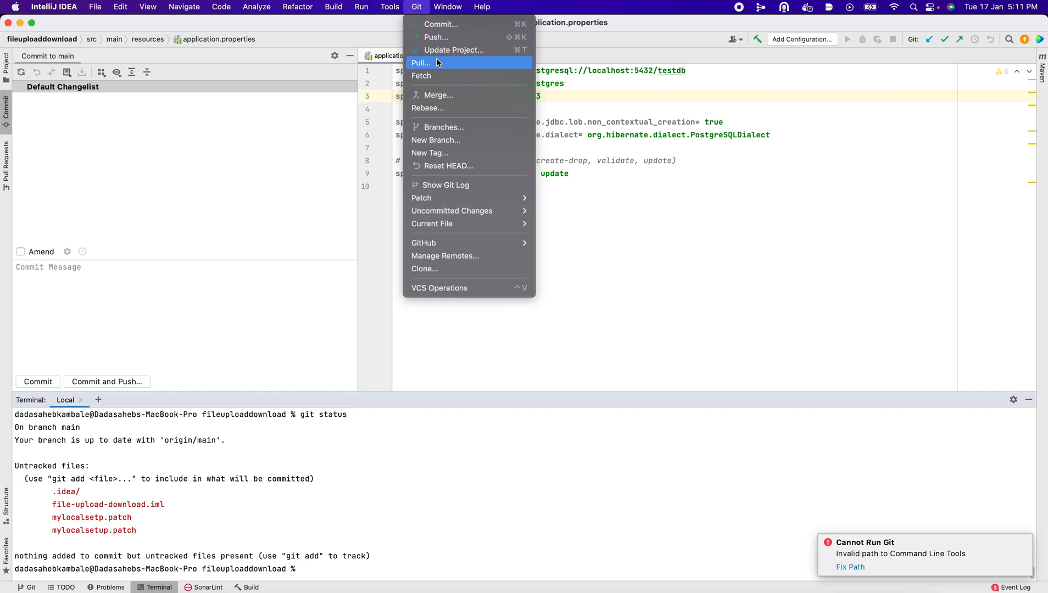
pyautogui.moveTo(446, 198)
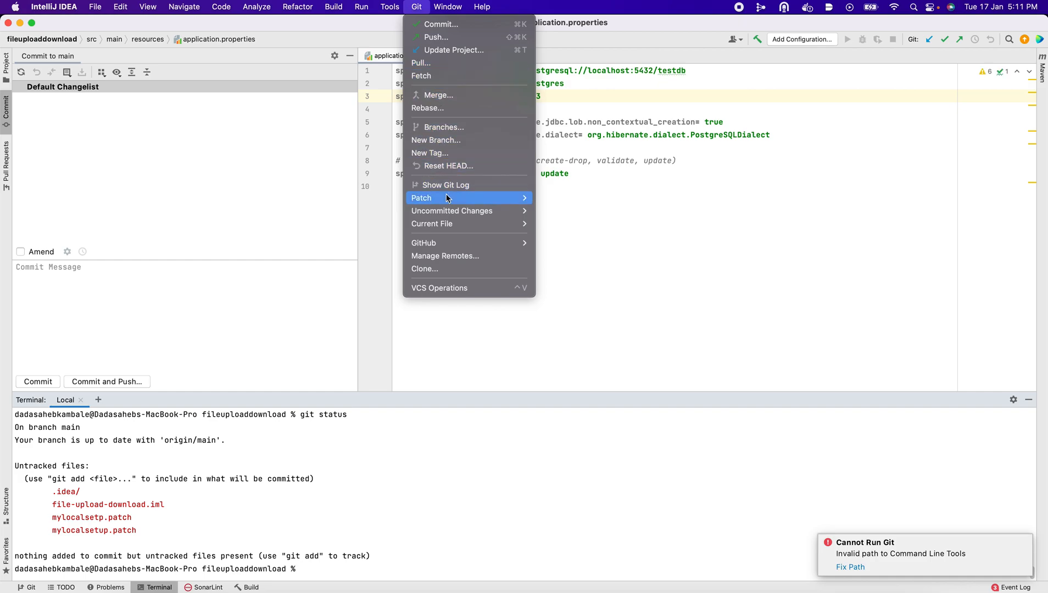
pyautogui.moveTo(421, 197)
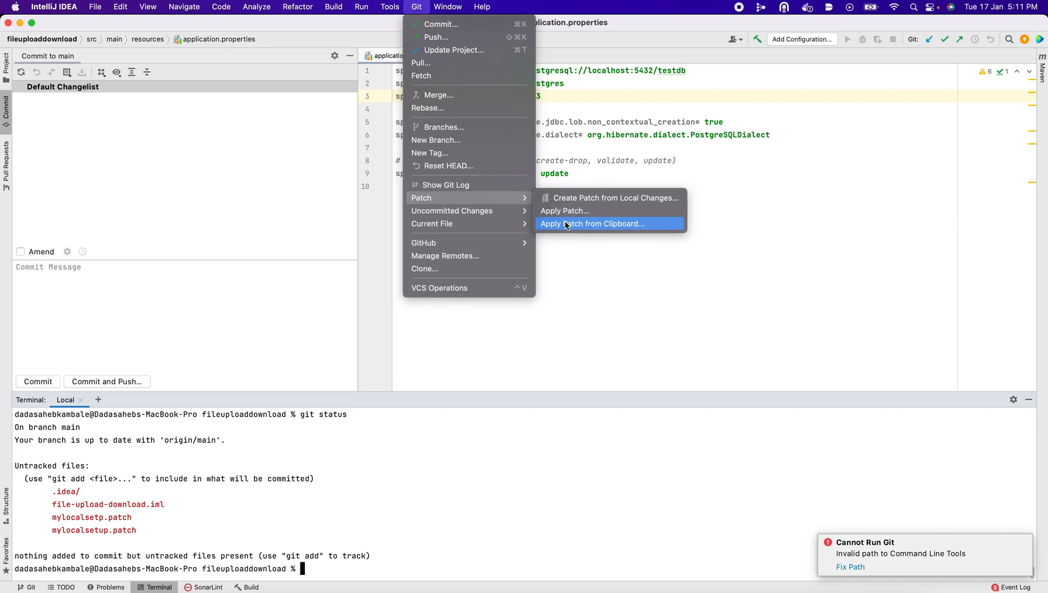
pyautogui.click(564, 211)
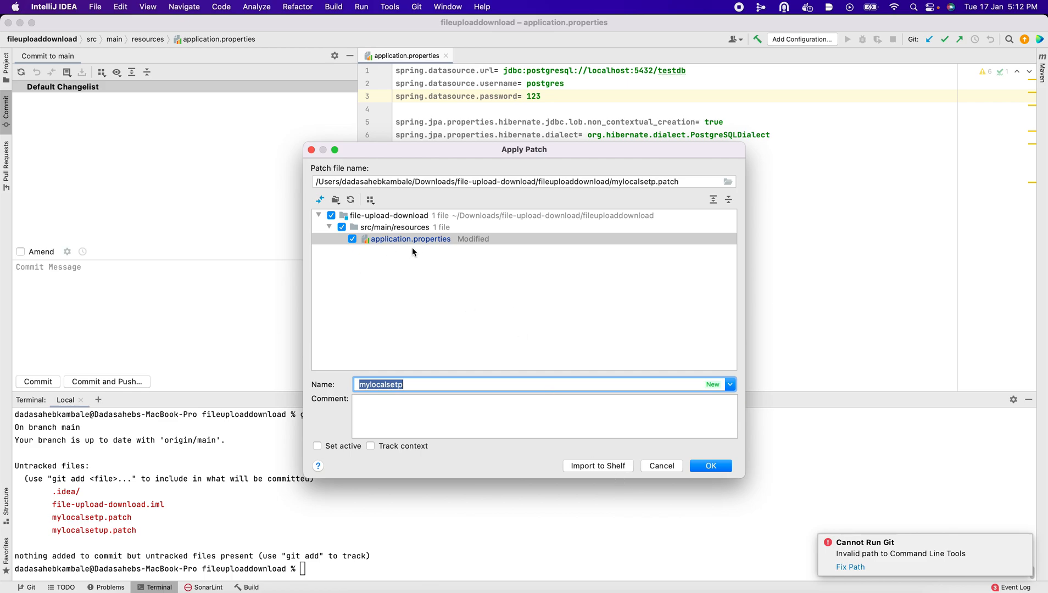
pyautogui.moveTo(407, 245)
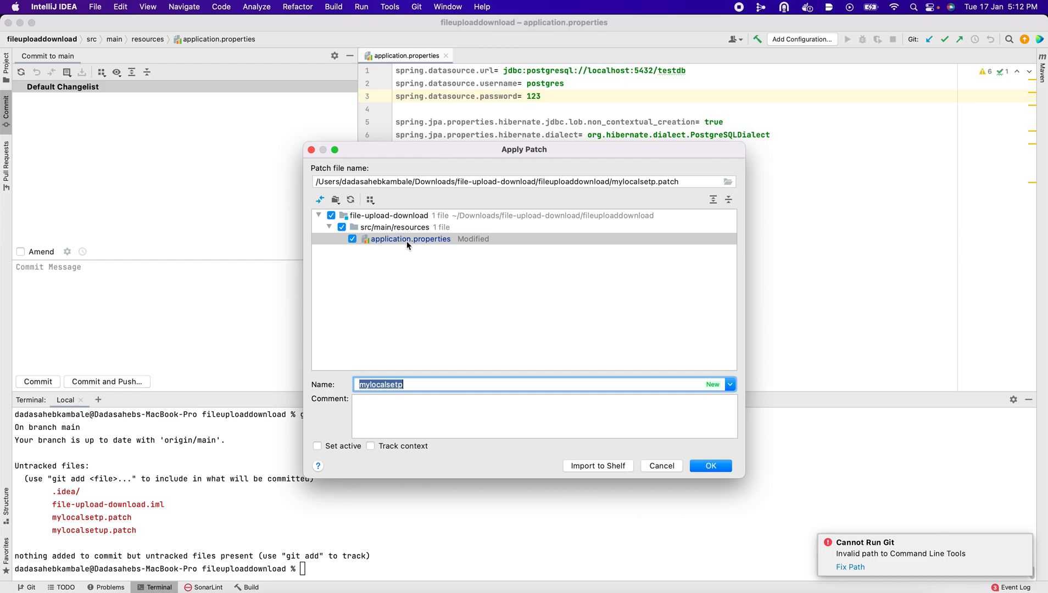
pyautogui.click(411, 238)
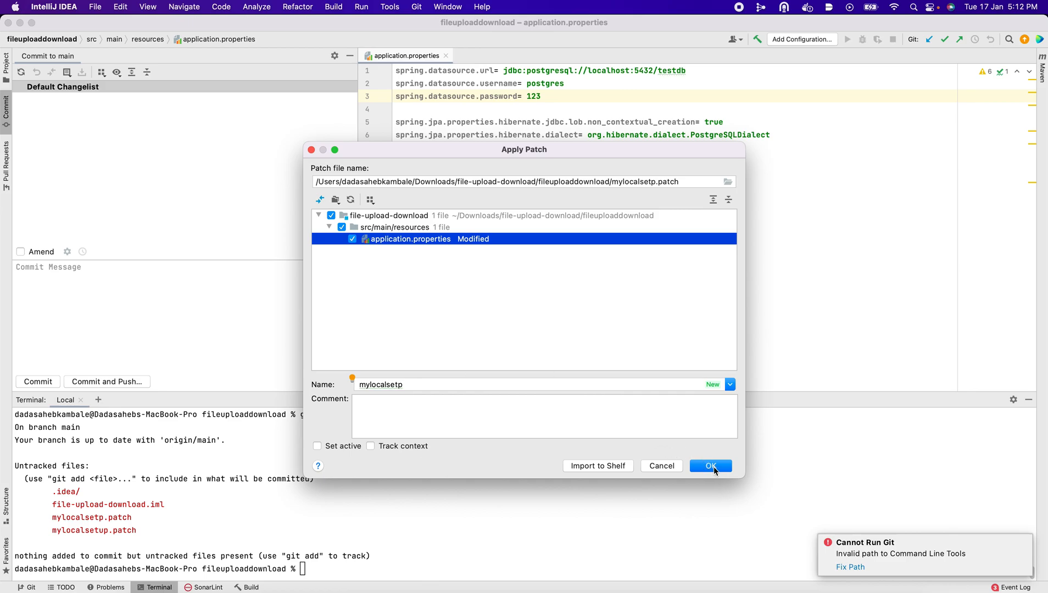
pyautogui.click(709, 466)
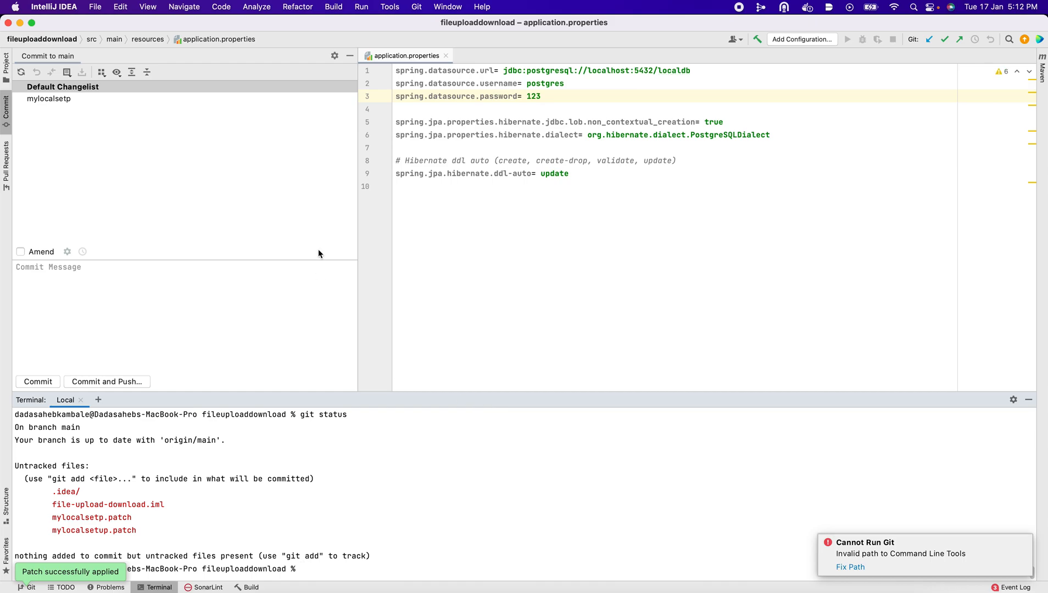
pyautogui.moveTo(299, 554)
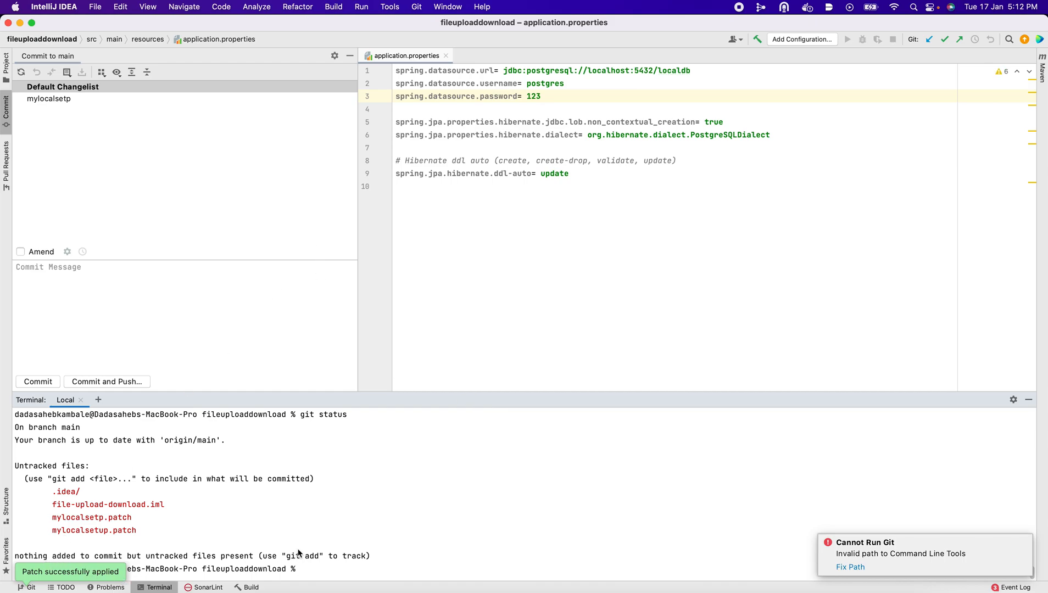
pyautogui.click(693, 71)
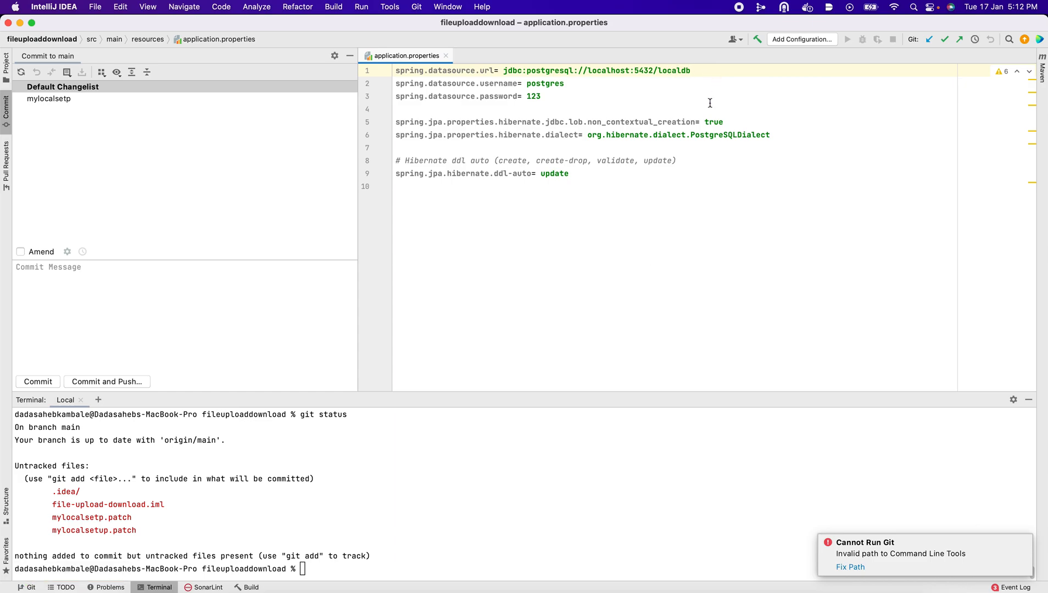
pyautogui.moveTo(522, 490)
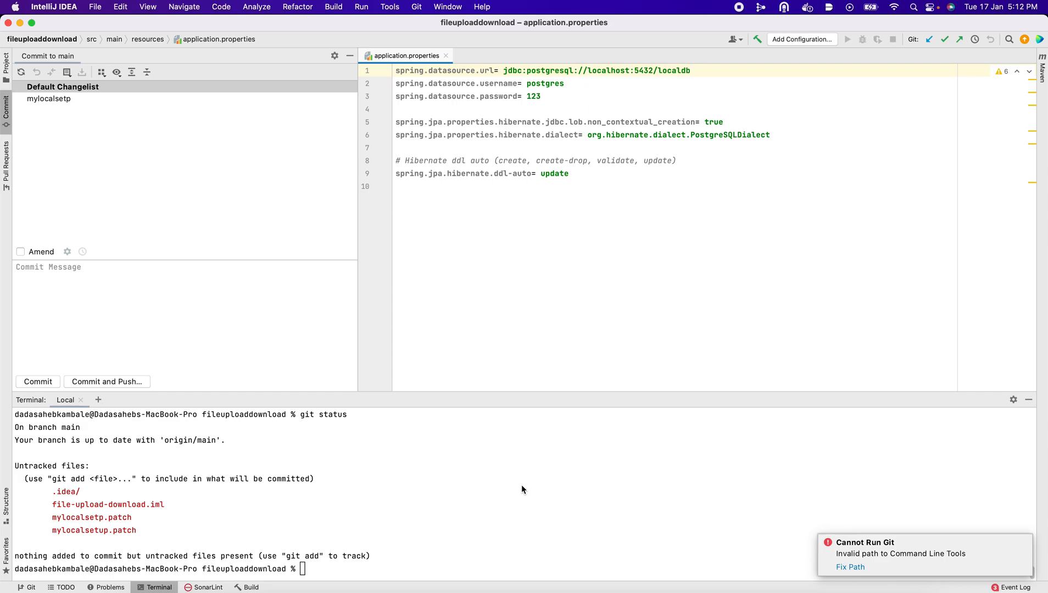
pyautogui.click(691, 71)
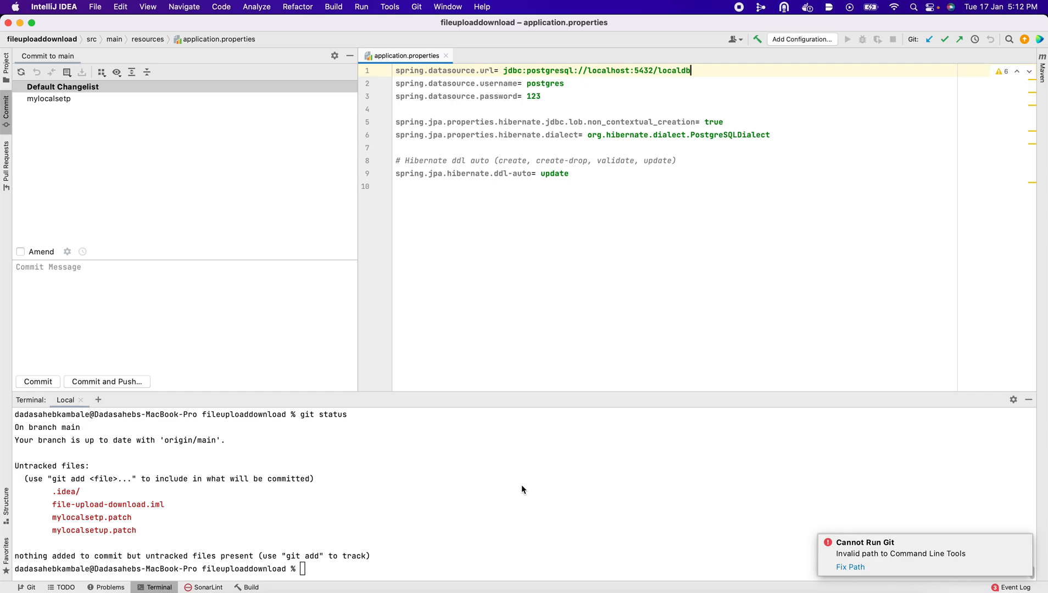